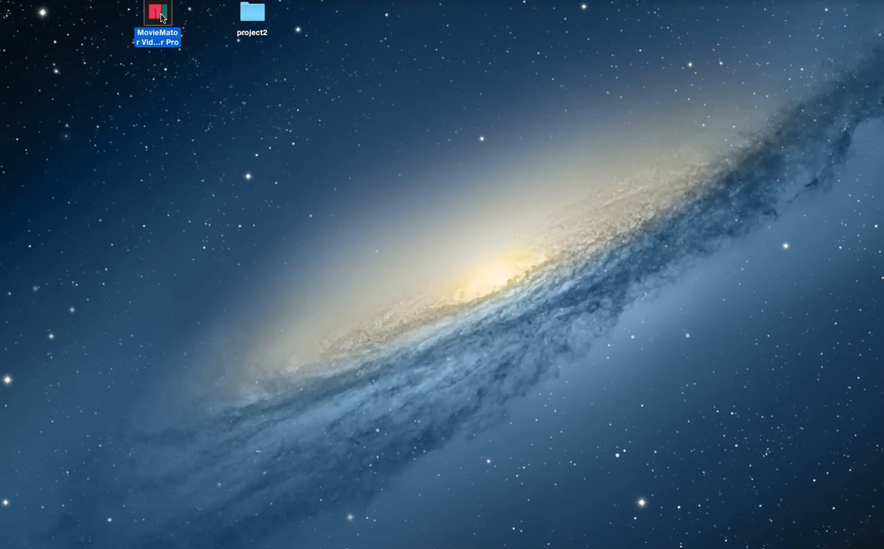
# Launch MovieMator Video Editor Pro from its desktop icon into a new empty project.
pyautogui.doubleClick(158, 15)
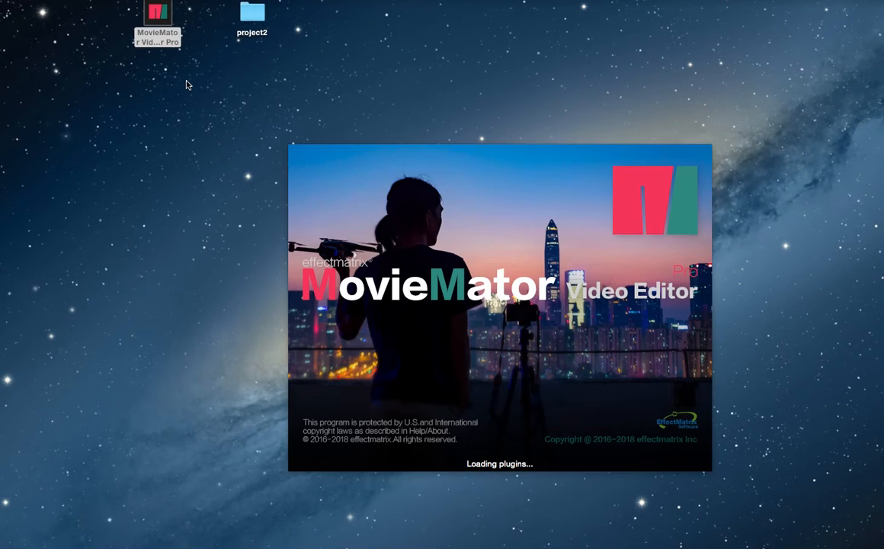
pyautogui.moveTo(186, 58)
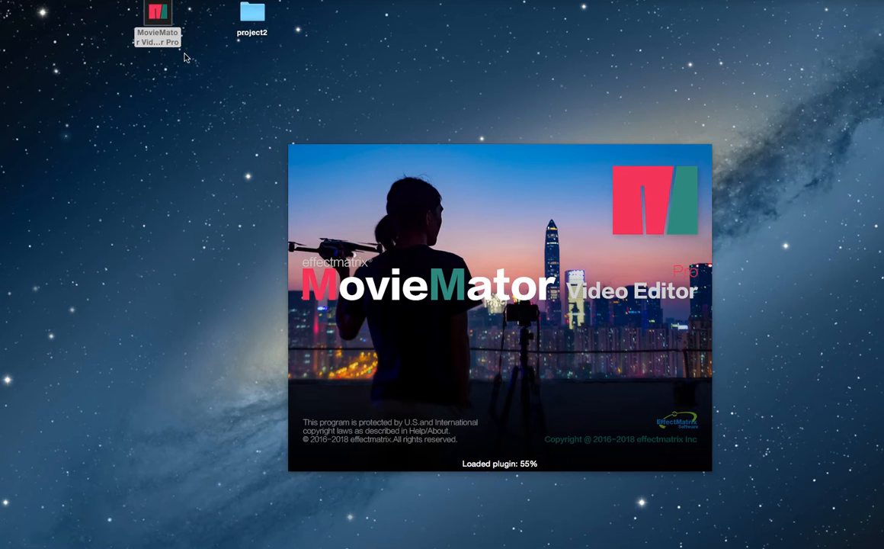
pyautogui.moveTo(216, 83)
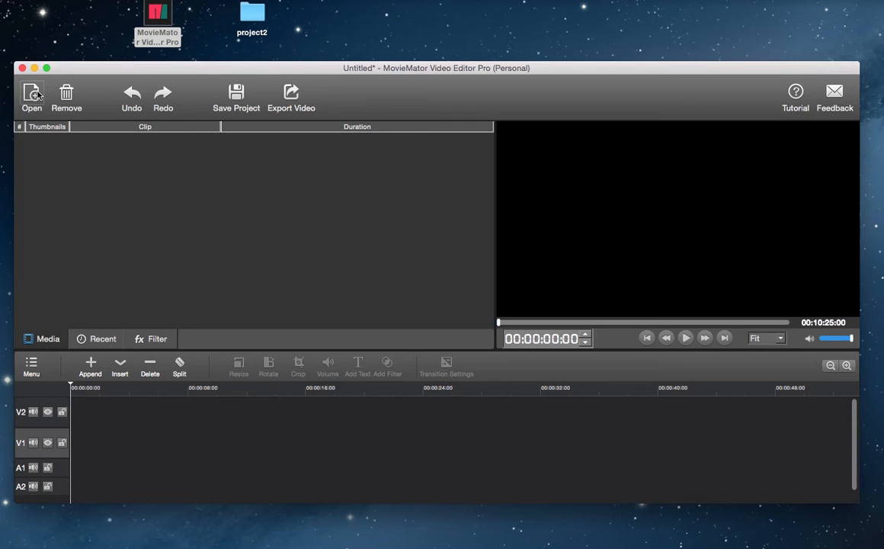
# Import 12002.mp4 from the project2 folder and place it on the timeline.
pyautogui.click(32, 97)
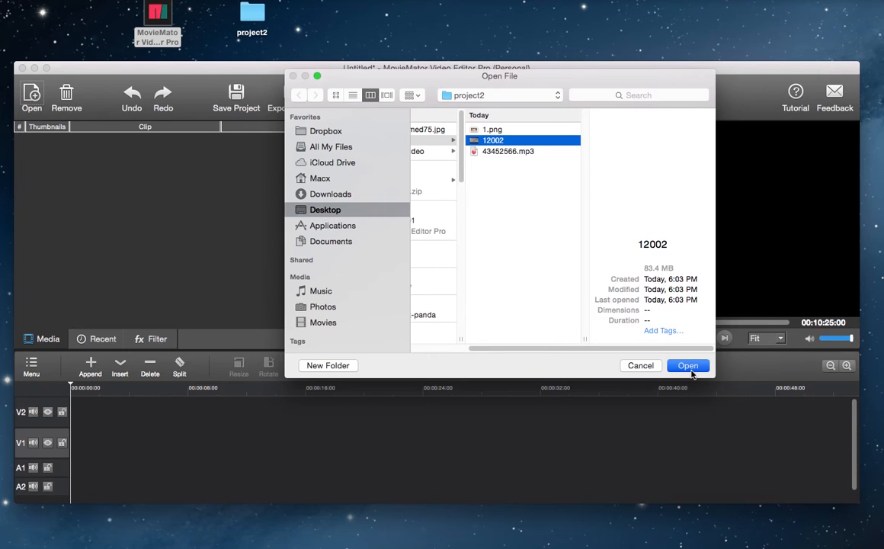
pyautogui.click(686, 365)
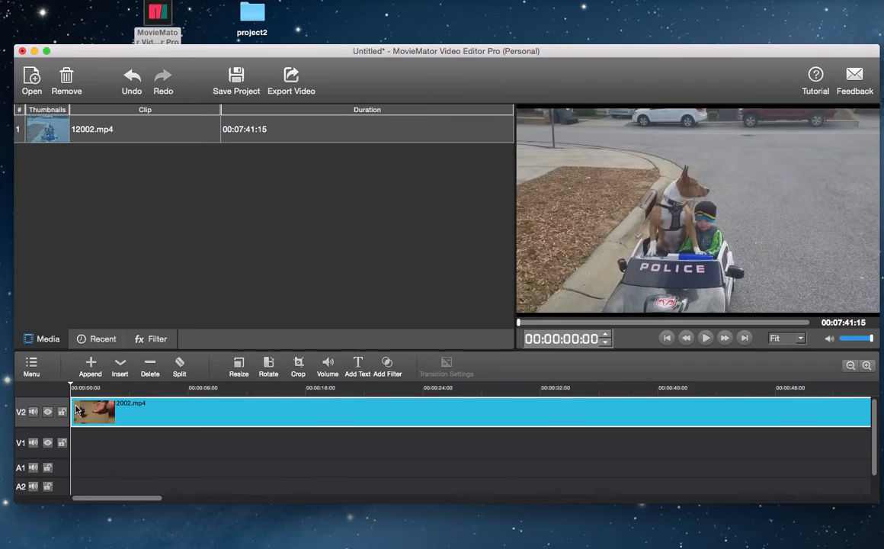
# Split the 12002.mp4 clip at about six seconds, nudged back a few frames.
pyautogui.click(168, 387)
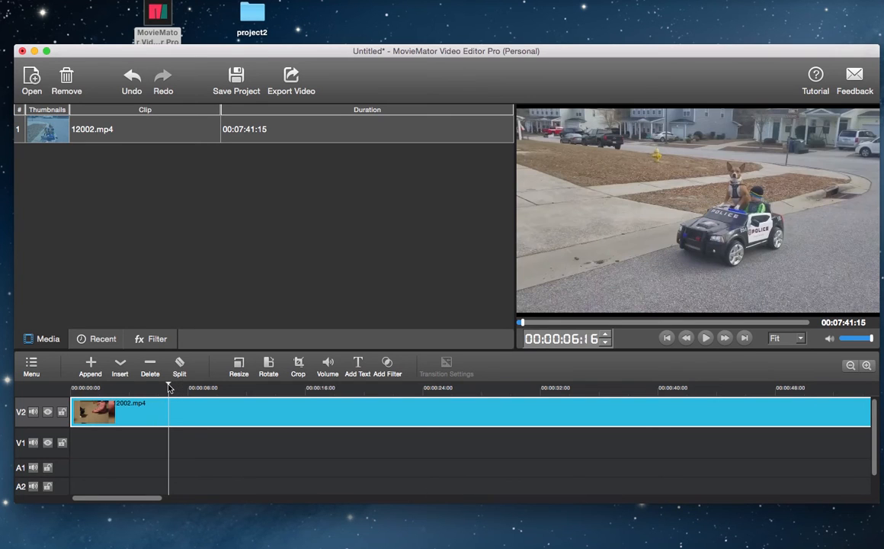
pyautogui.moveTo(607, 344)
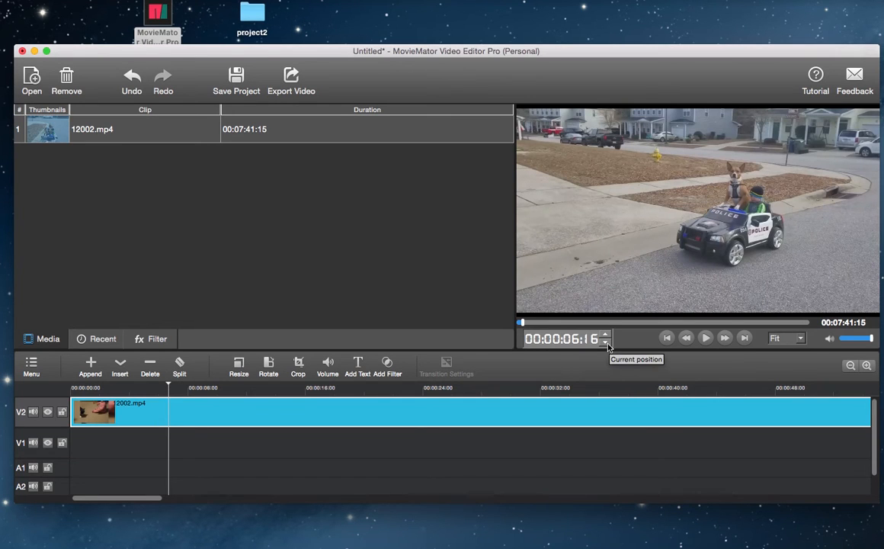
pyautogui.click(607, 343)
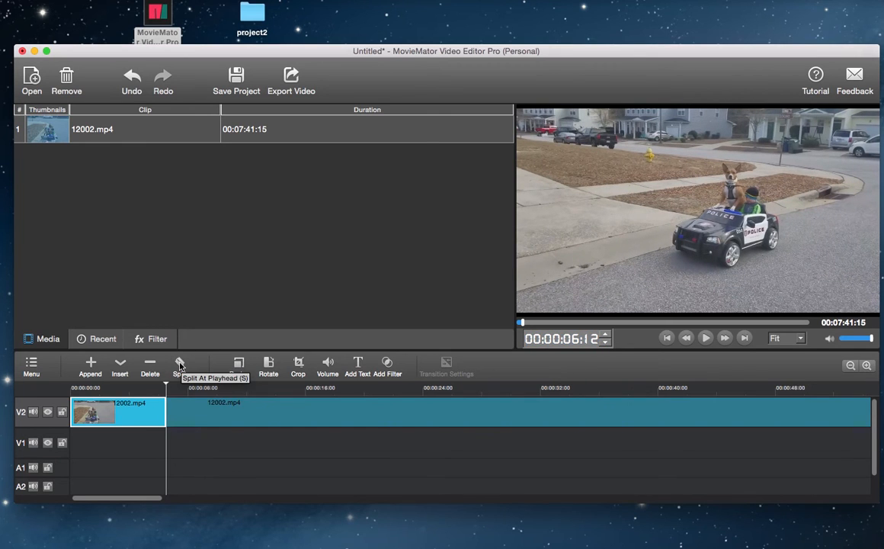
pyautogui.click(180, 366)
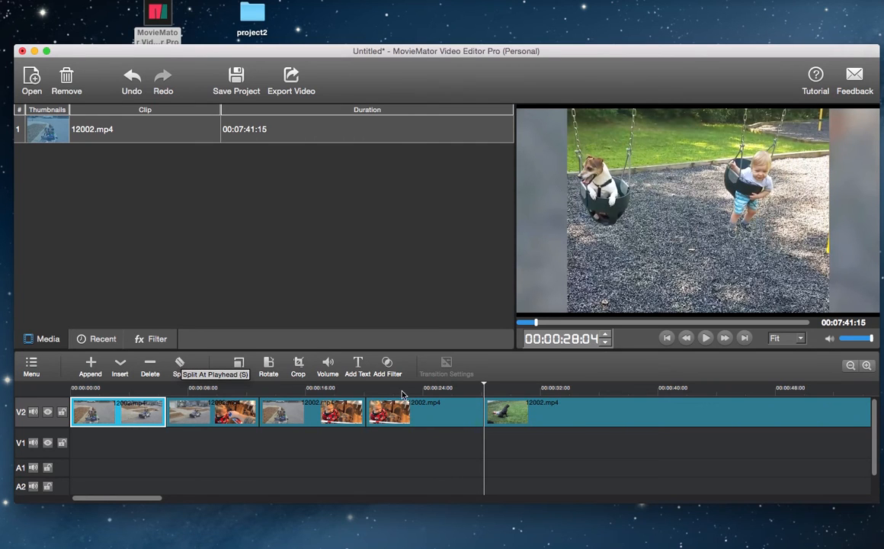
# Ripple-delete the unwanted clips so the edit closes up to about 21 seconds.
pyautogui.click(561, 412)
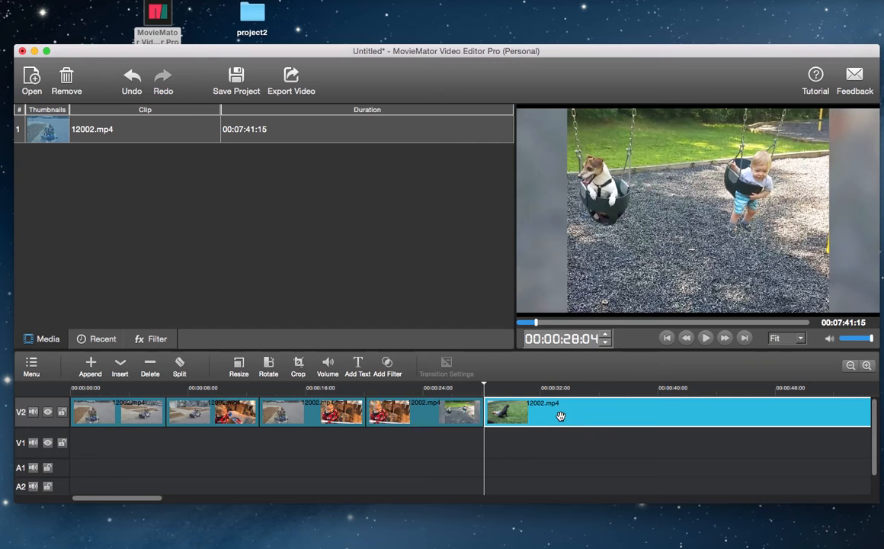
pyautogui.moveTo(149, 367)
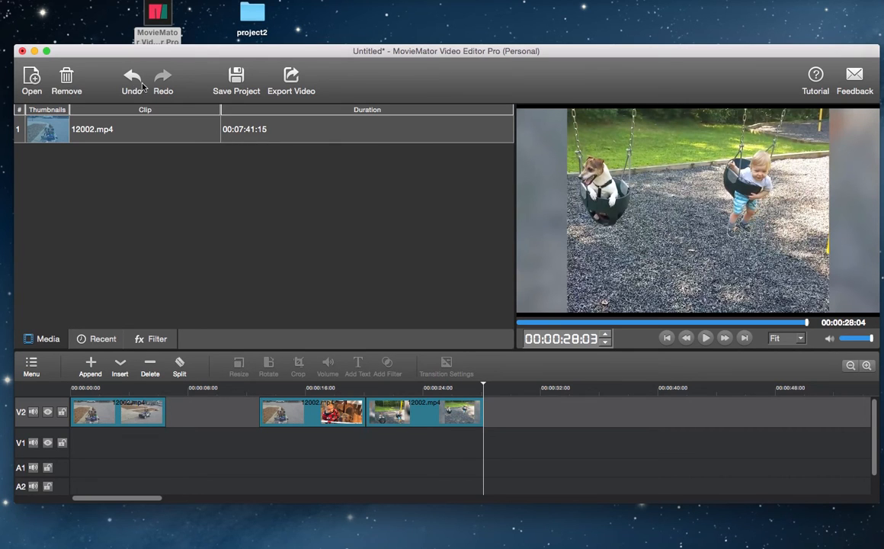
pyautogui.rightClick(213, 412)
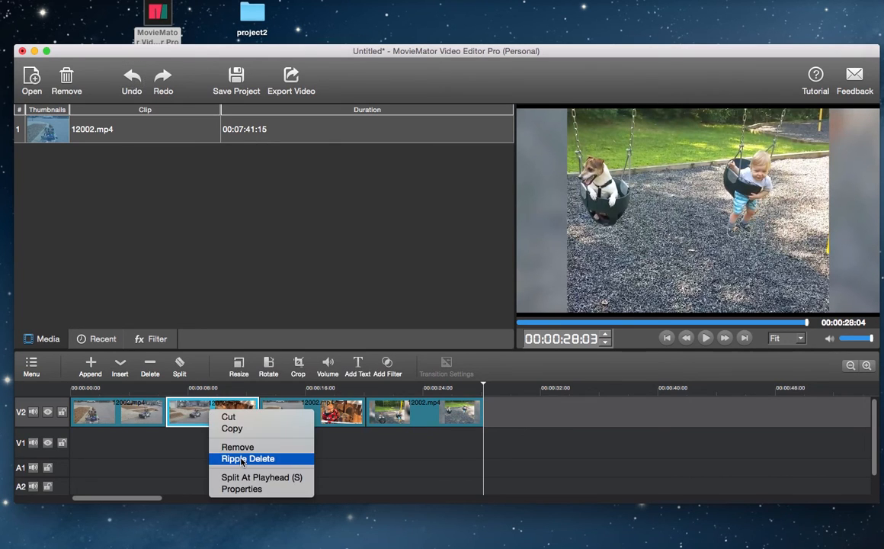
pyautogui.click(247, 457)
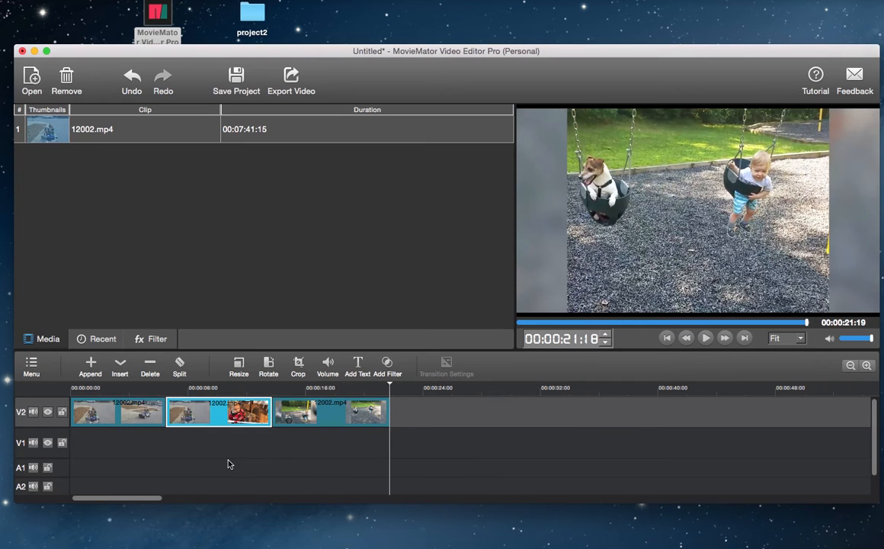
pyautogui.moveTo(213, 424)
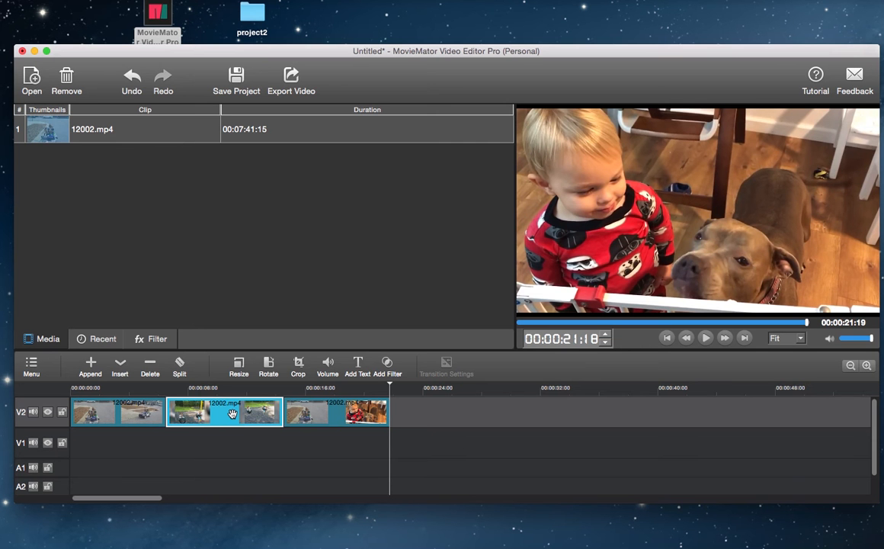
# Overlap the second clip onto the first to create a transition and show its properties.
pyautogui.moveTo(232, 412); pyautogui.dragTo(210, 412)
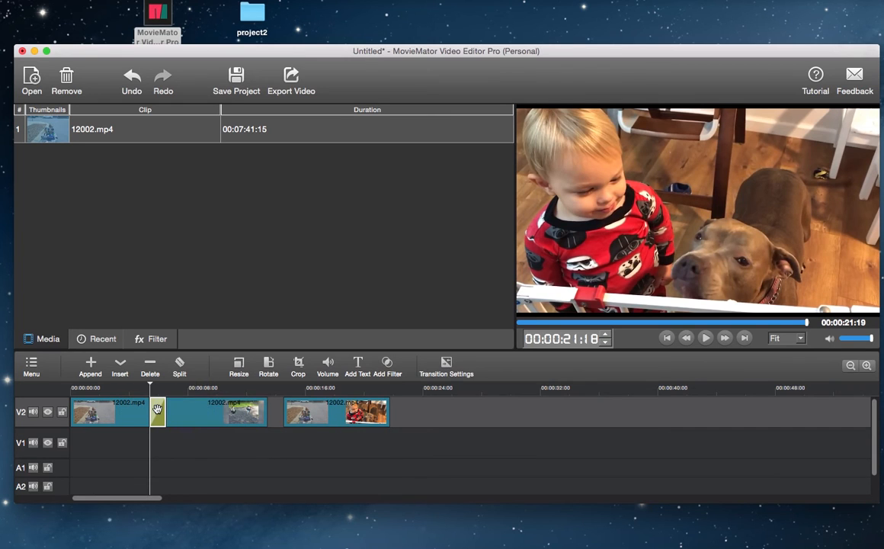
pyautogui.rightClick(159, 412)
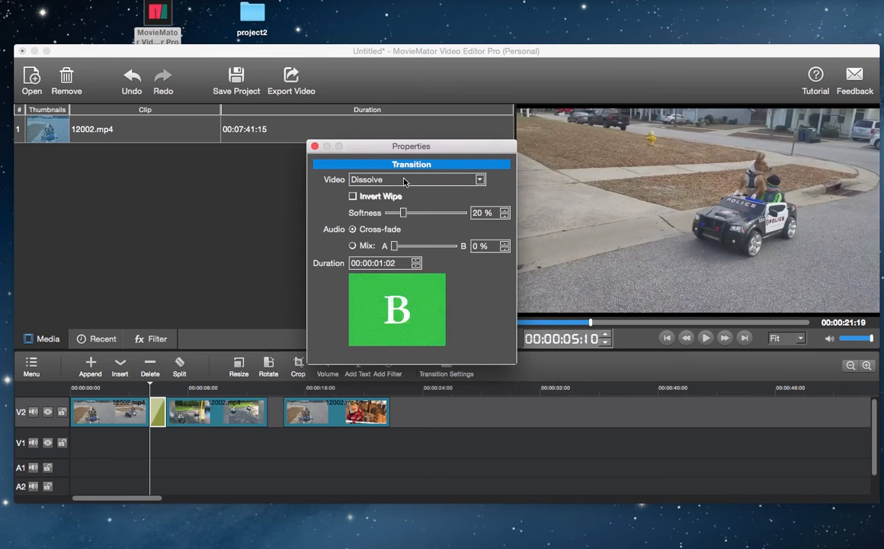
# Set the first transition to Barn Door Diagonal SW-NE with softness about 51%.
pyautogui.click(415, 180)
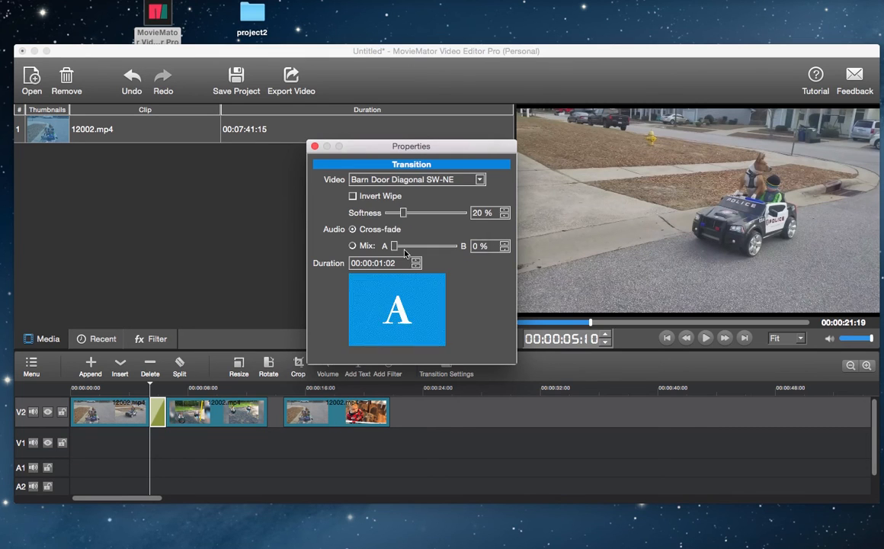
pyautogui.moveTo(399, 214); pyautogui.dragTo(428, 213)
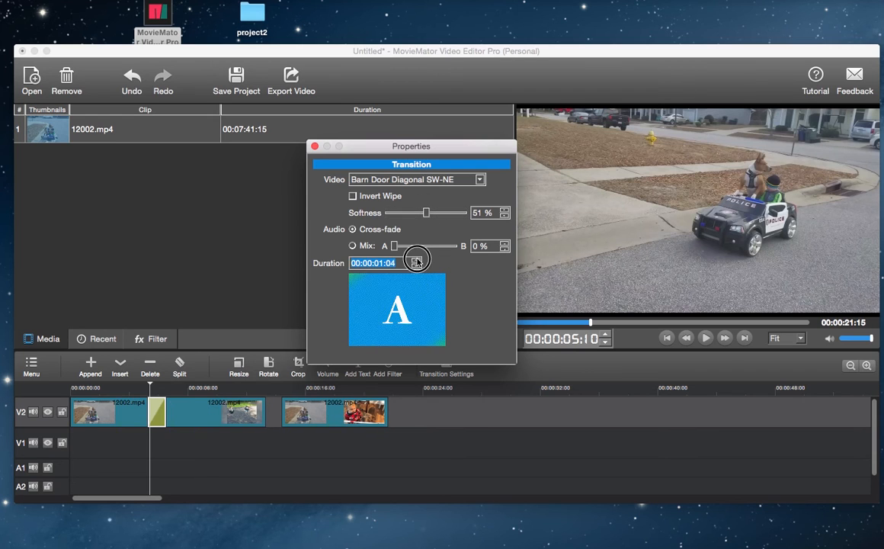
pyautogui.click(314, 146)
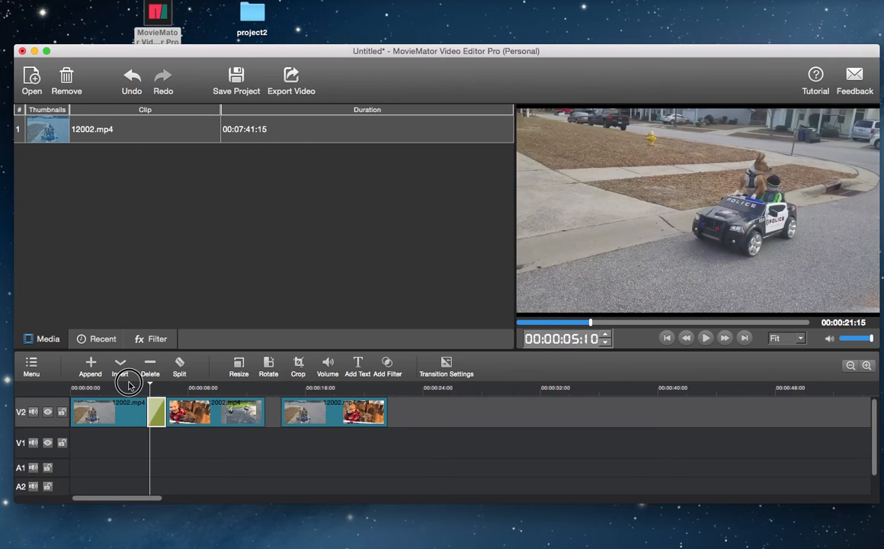
# Add a Dissolve transition before the third clip, play back the edit, and start Export Video.
pyautogui.click(705, 339)
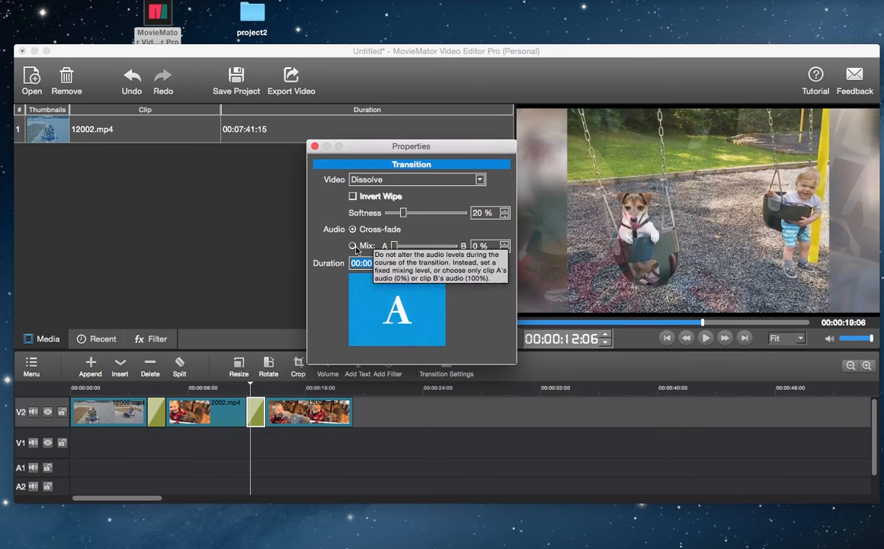
pyautogui.click(415, 180)
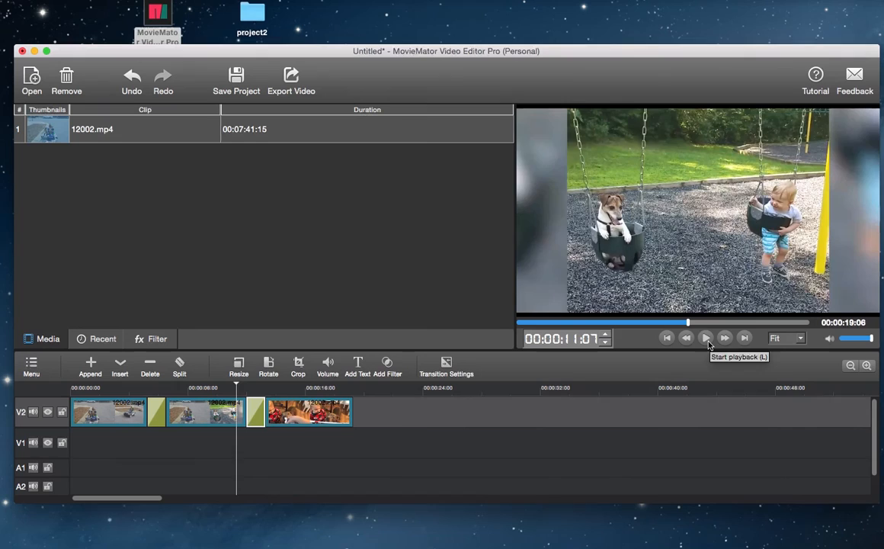
pyautogui.click(704, 339)
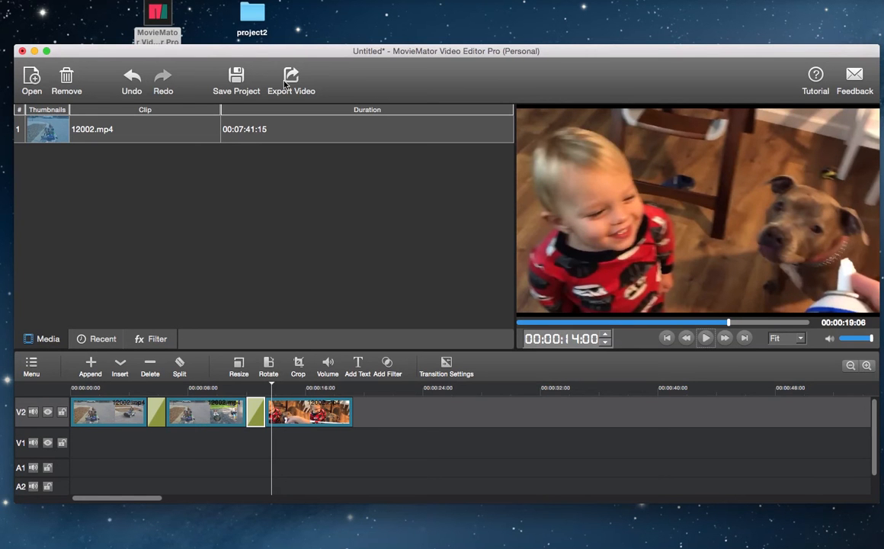
pyautogui.click(291, 79)
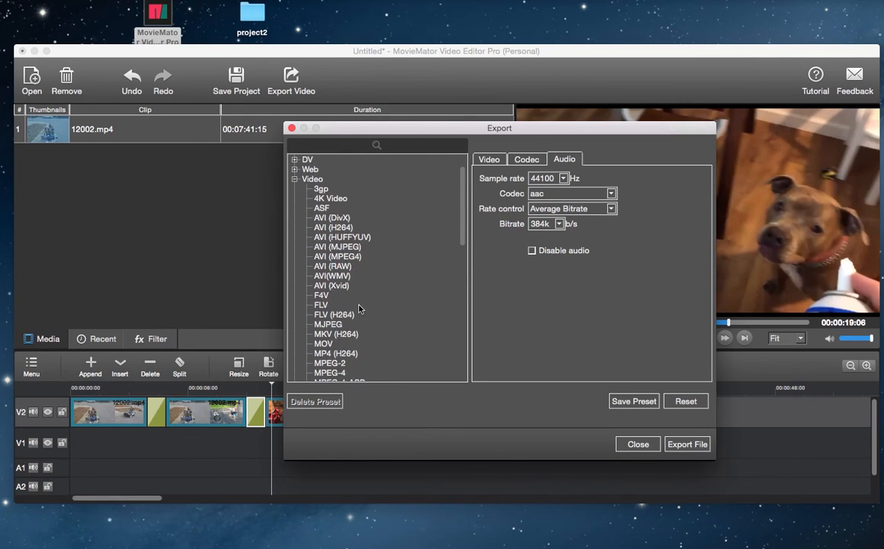
# Choose MP4 (H264) as the export format and review its codec, resolution and frame rate settings.
pyautogui.scroll(-3)
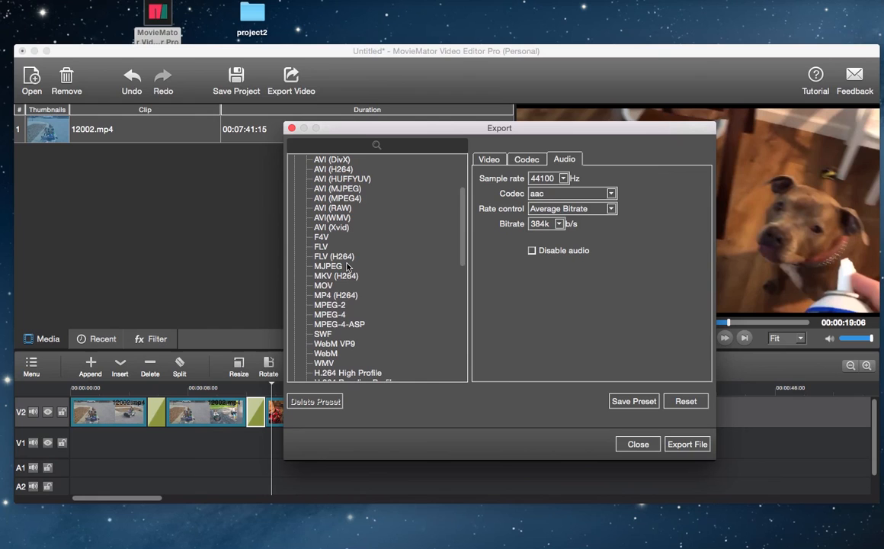
pyautogui.click(335, 296)
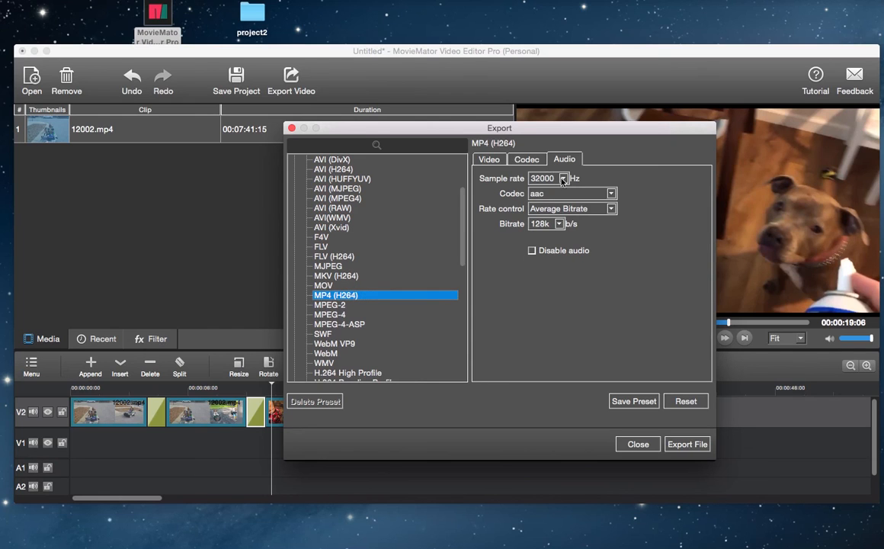
pyautogui.click(528, 158)
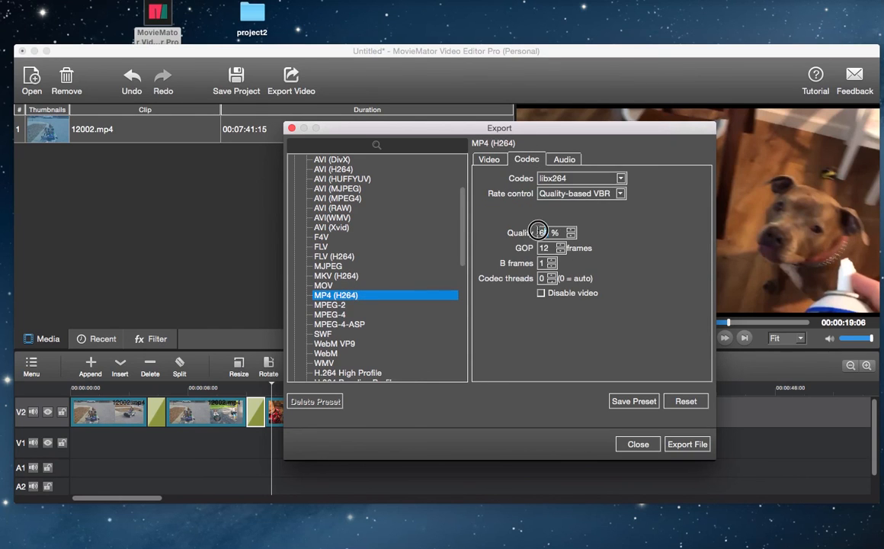
pyautogui.click(490, 159)
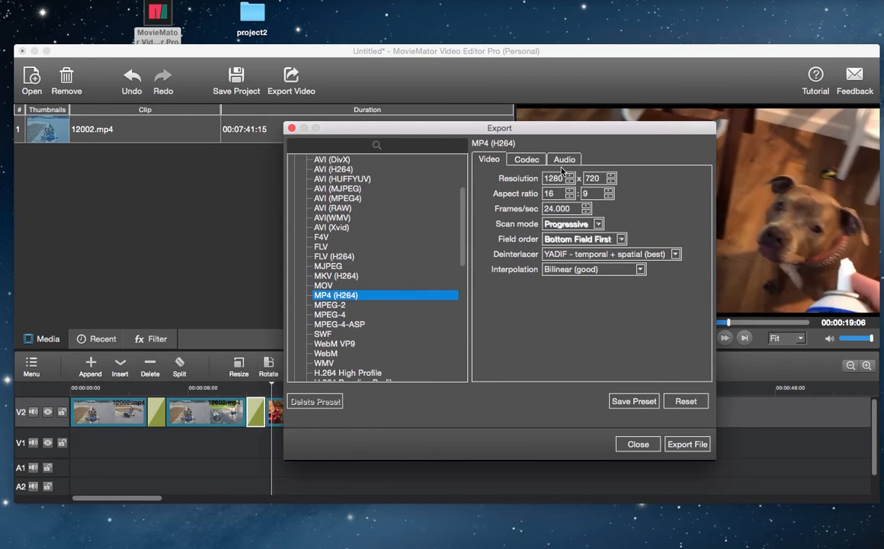